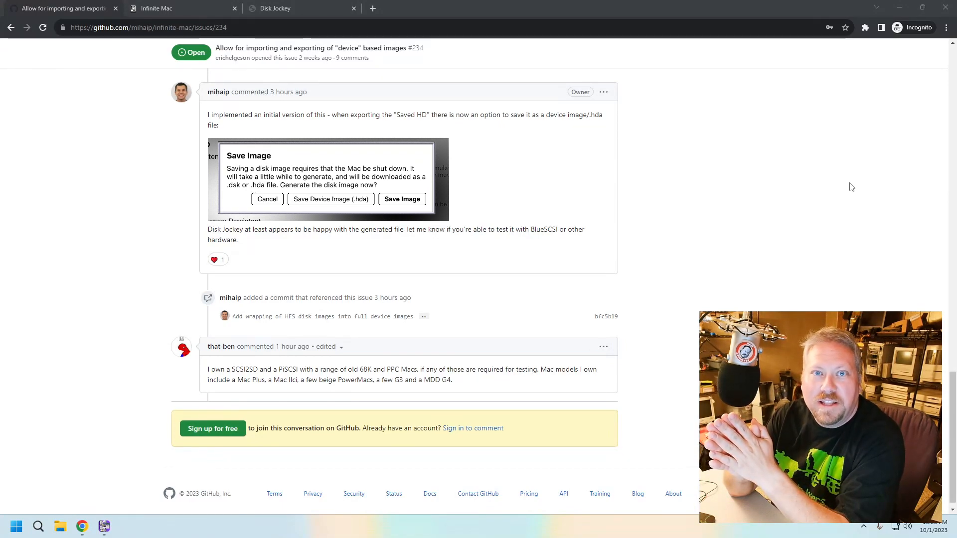
# Step: Switch Chrome from the GitHub issue to the Infinite Mac tab
pyautogui.click(175, 8)
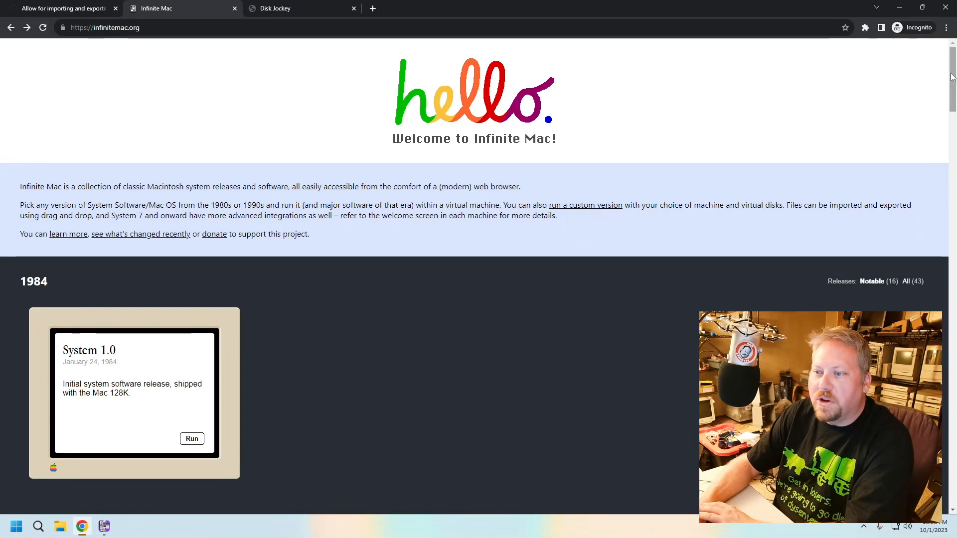
# Step: Scroll the release list and run System 7.5 (1994)
pyautogui.scroll(-3)
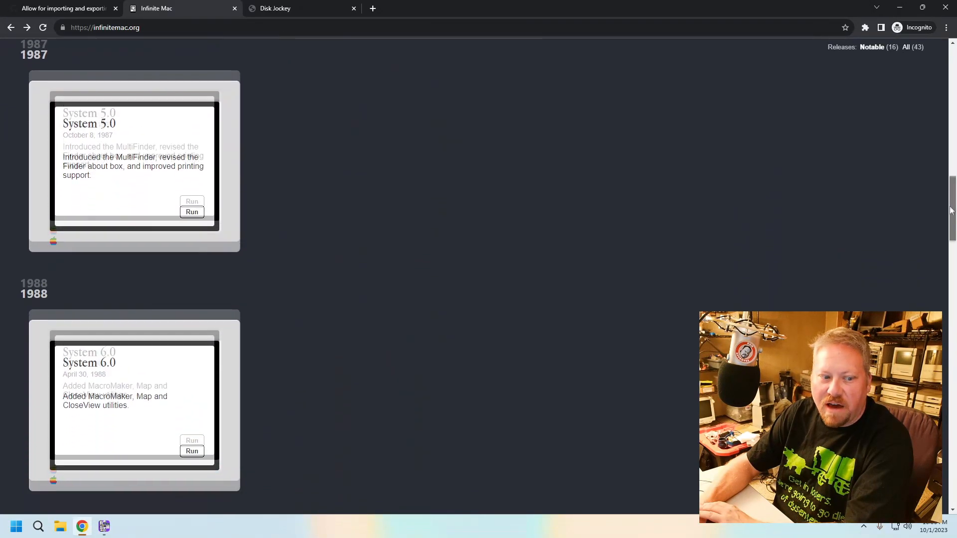
pyautogui.scroll(-3)
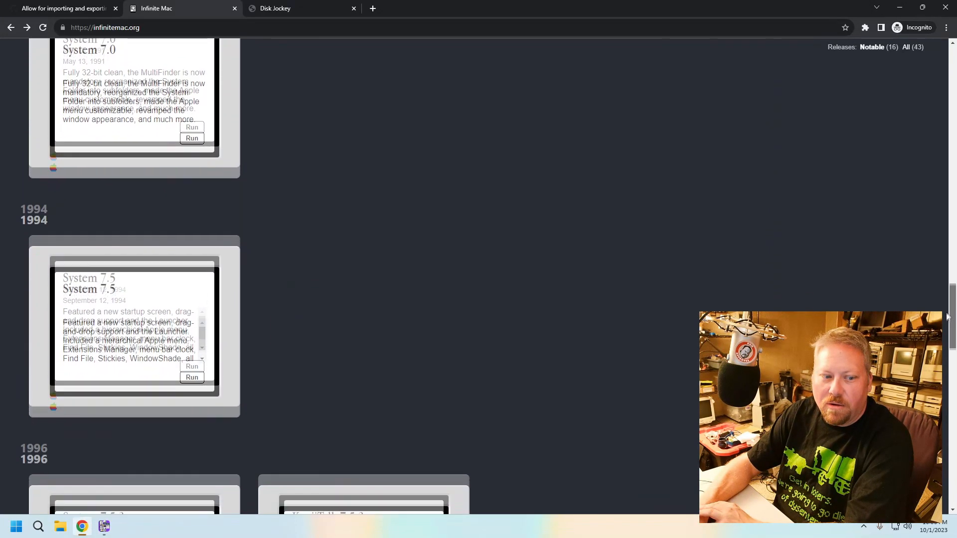
pyautogui.scroll(-3)
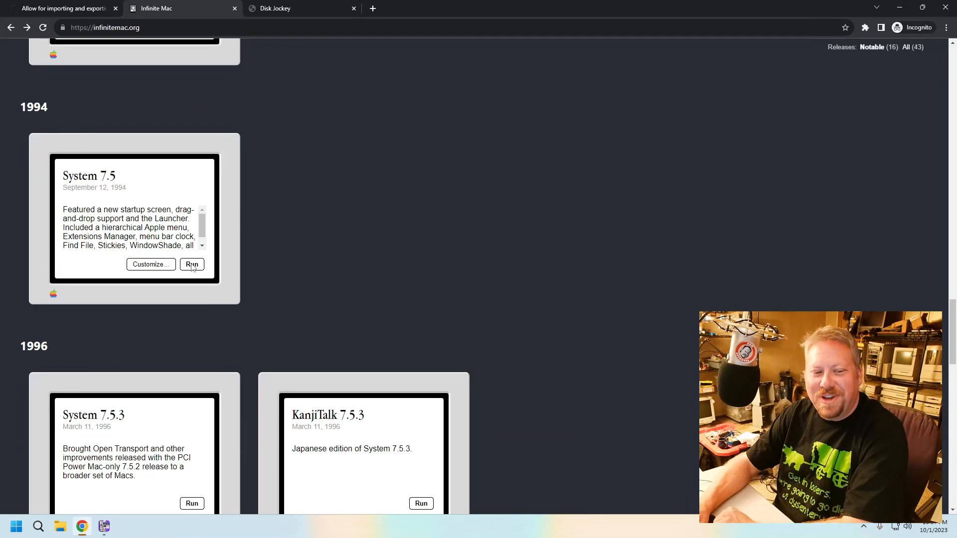
pyautogui.click(192, 264)
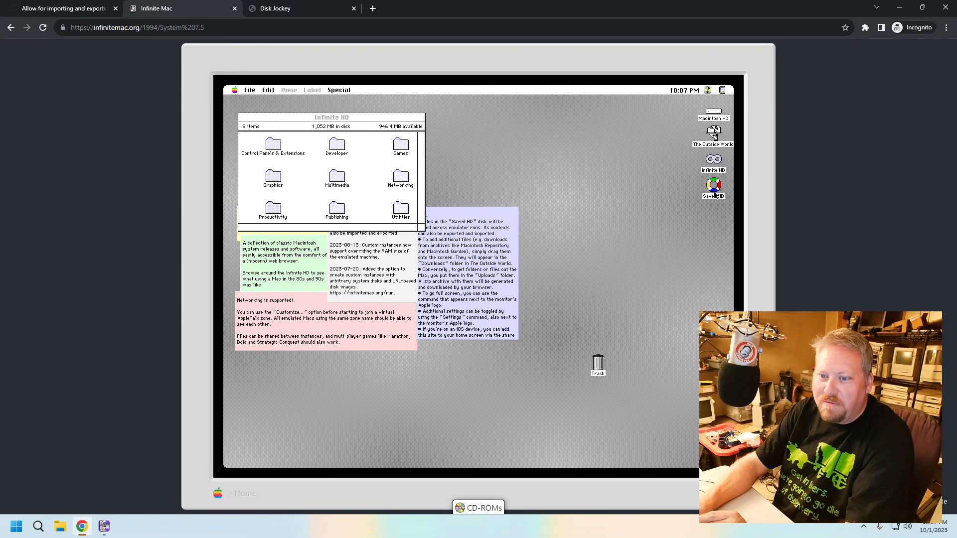
pyautogui.doubleClick(712, 186)
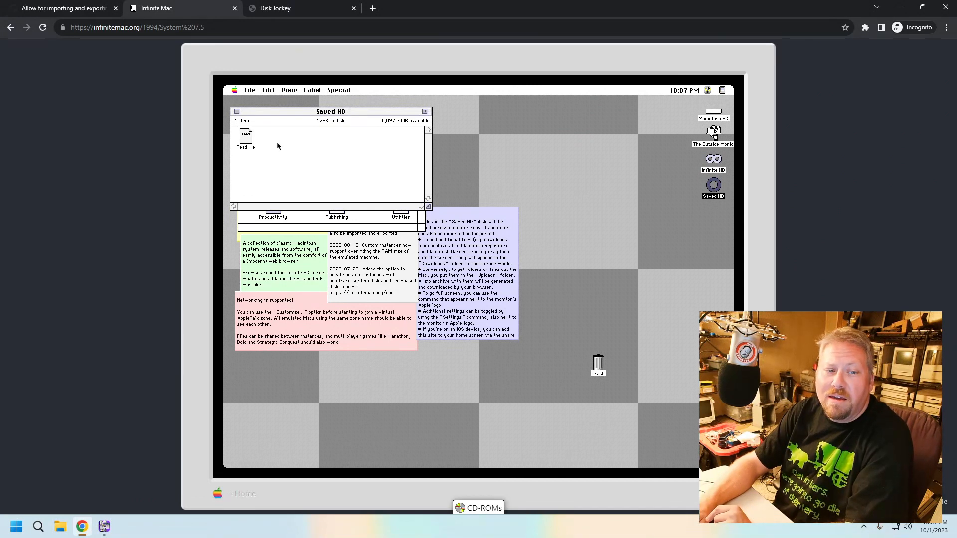
pyautogui.doubleClick(245, 137)
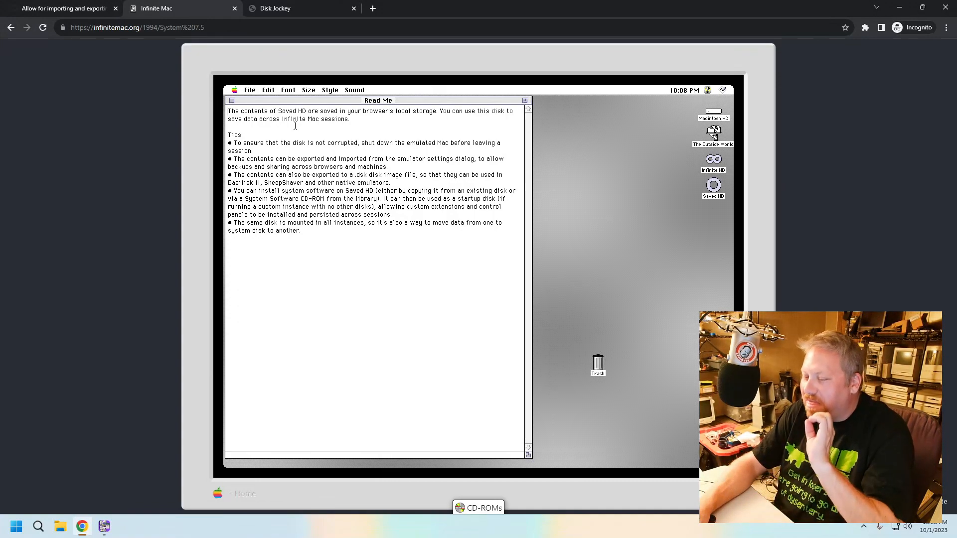
pyautogui.moveTo(194, 79)
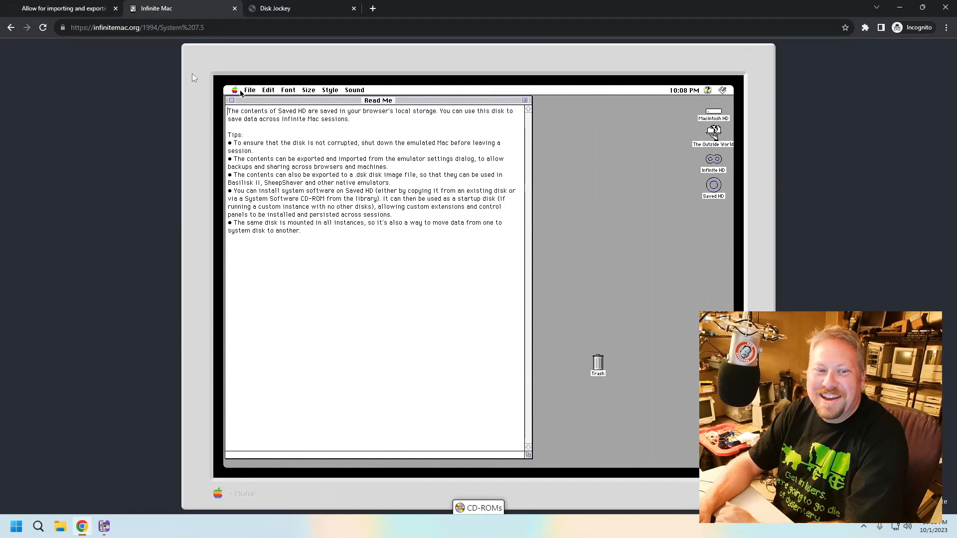
pyautogui.click(250, 90)
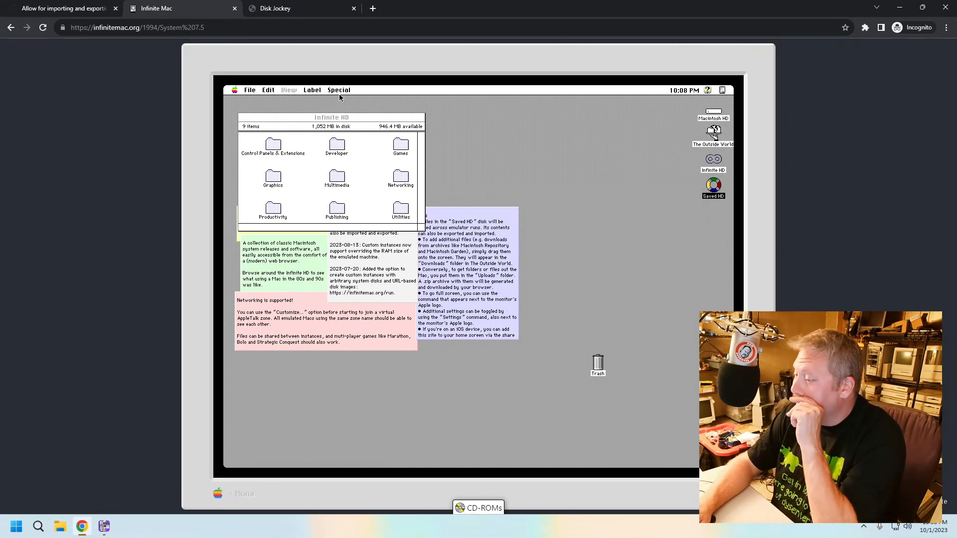
# Step: Erase the Saved HD disk with Special > Erase Disk, naming it Mac SE
pyautogui.click(339, 89)
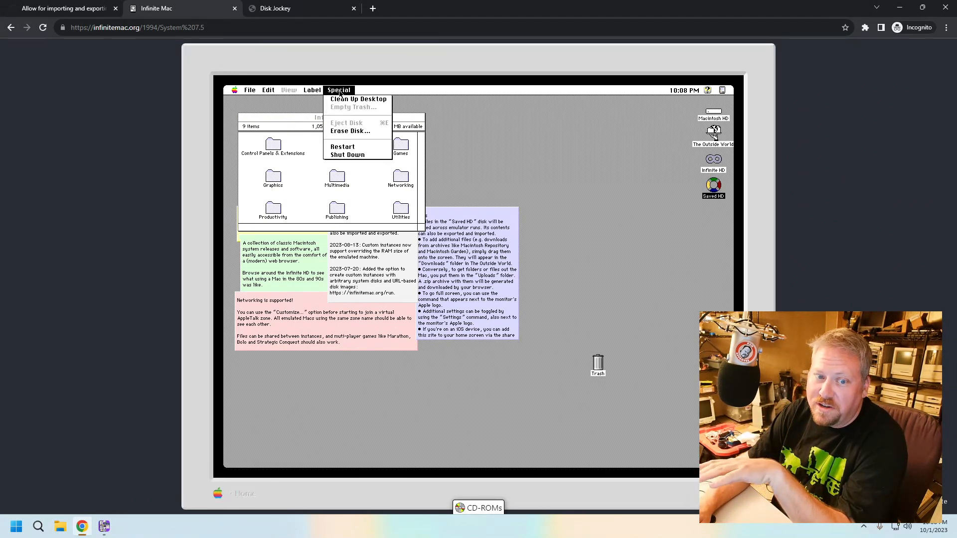
pyautogui.moveTo(352, 133)
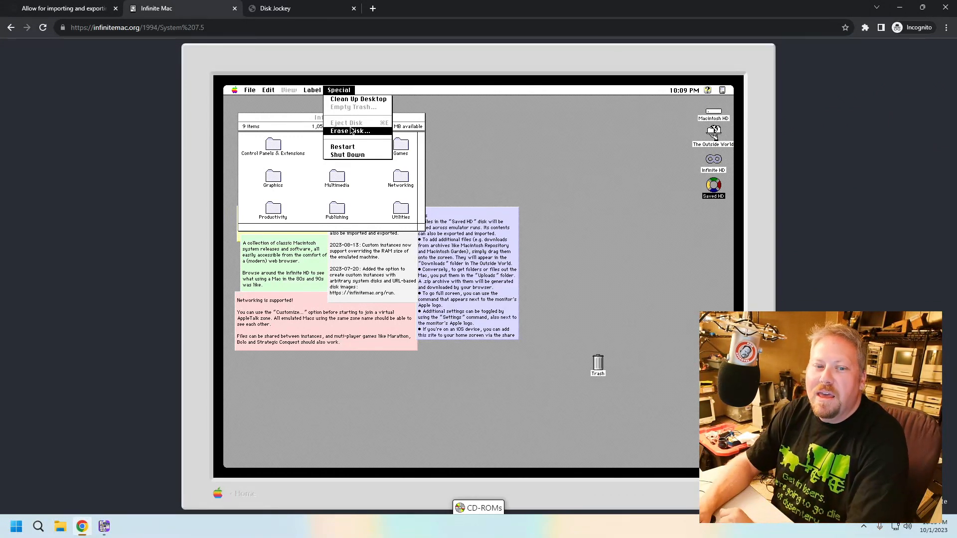
pyautogui.click(347, 131)
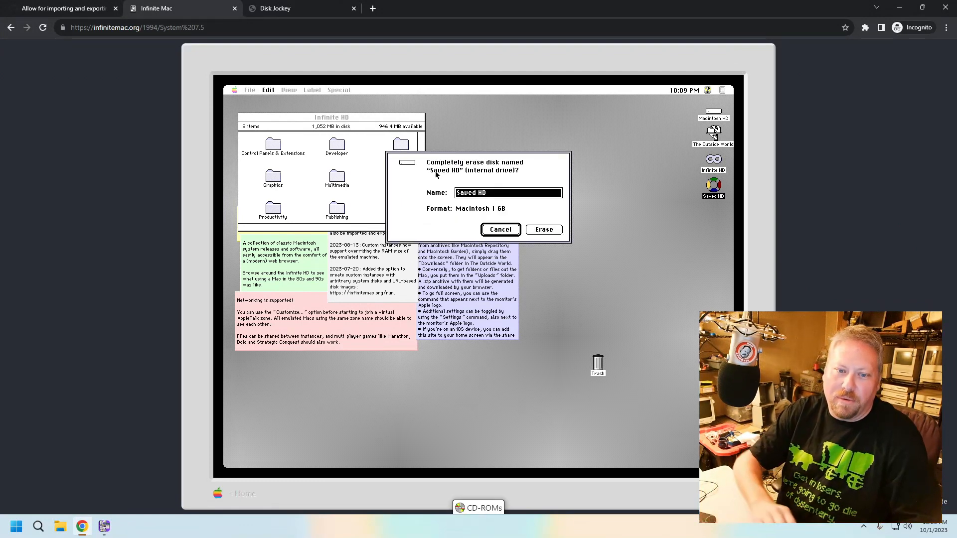
pyautogui.write('Mac SE')
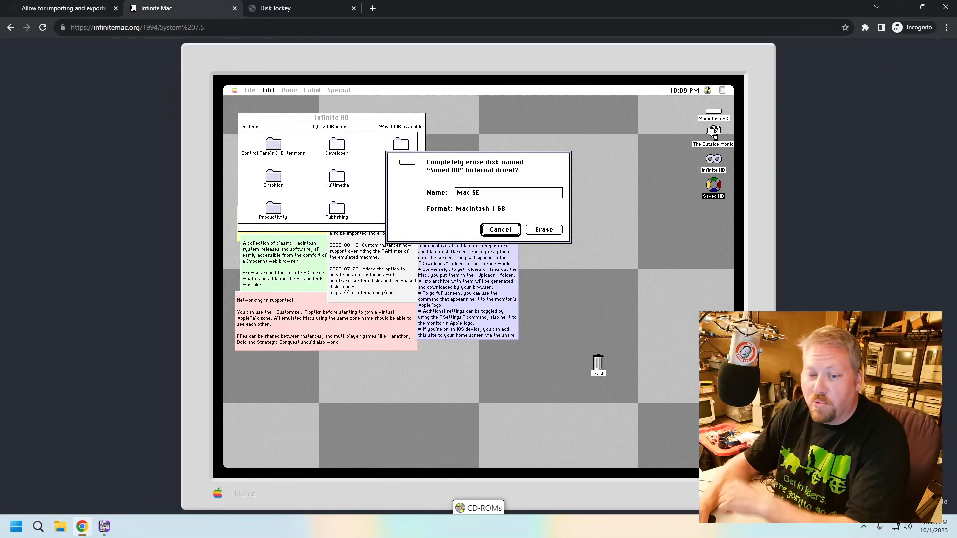
pyautogui.click(543, 229)
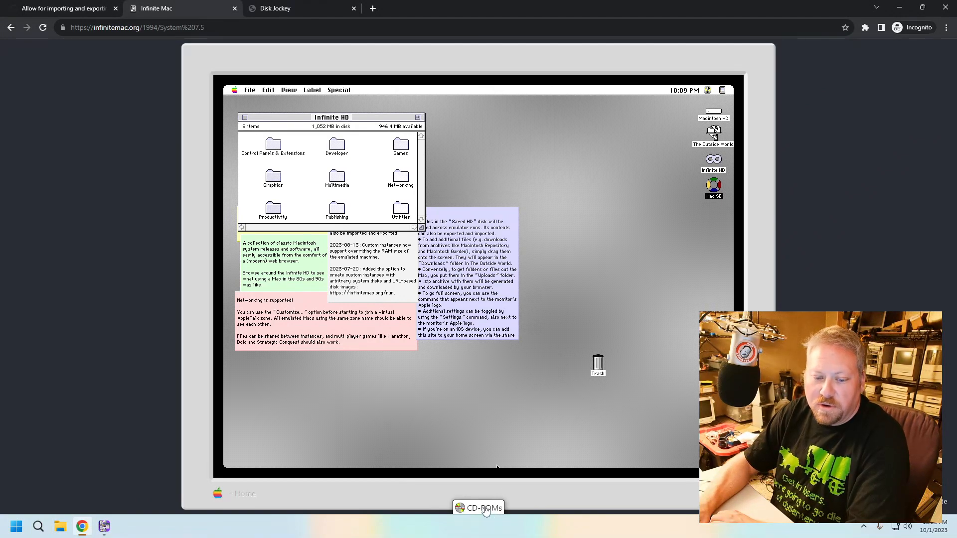
# Step: Load the Apple Legacy Recovery CD from the CD-ROMs library
pyautogui.click(479, 508)
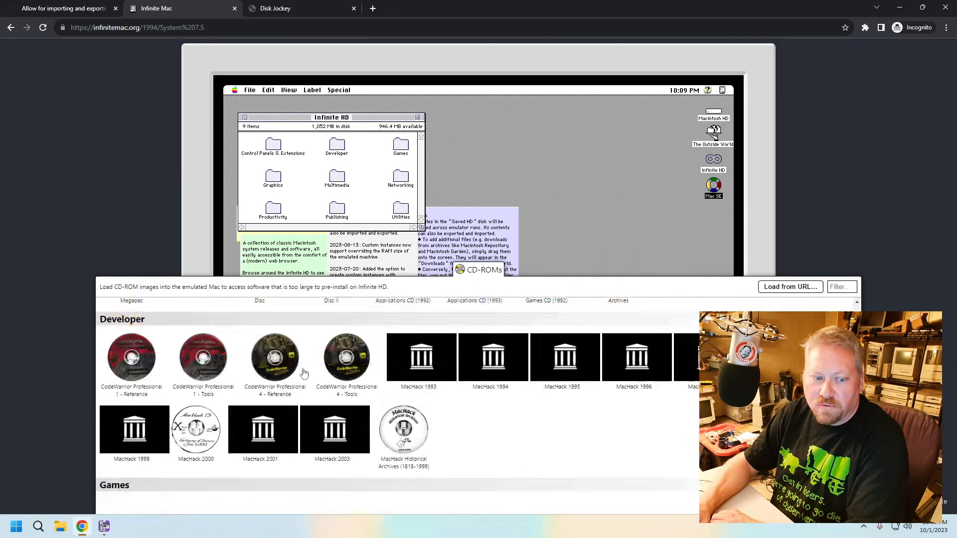
pyautogui.scroll(-3)
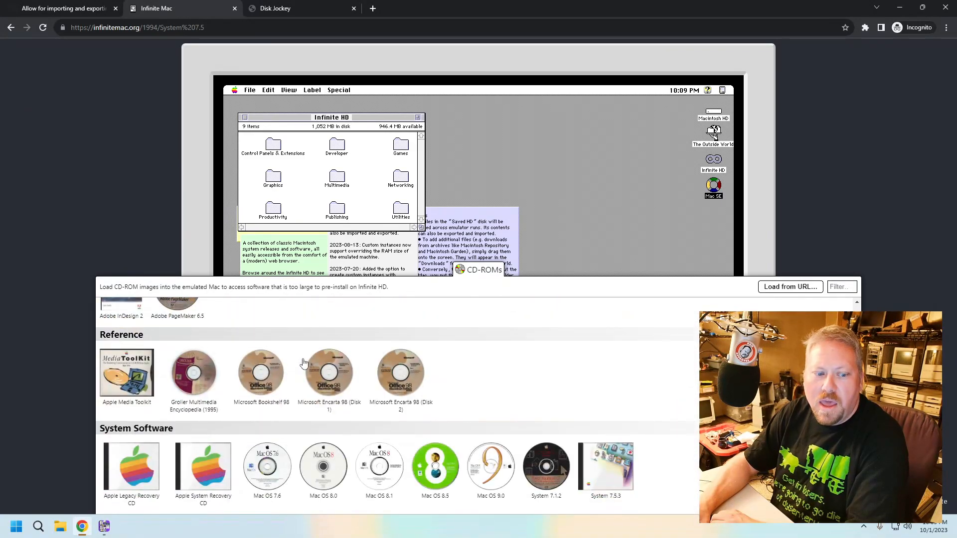
pyautogui.click(132, 468)
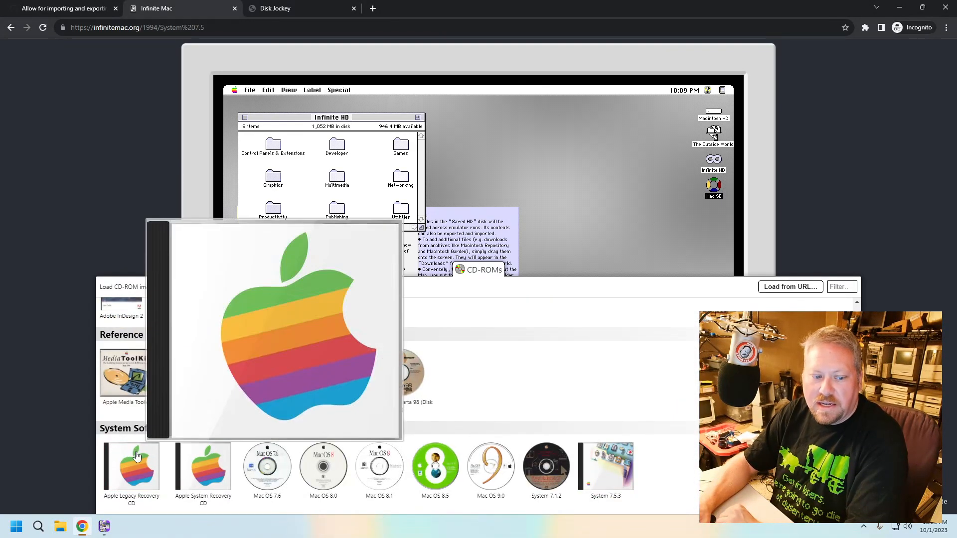
pyautogui.click(131, 467)
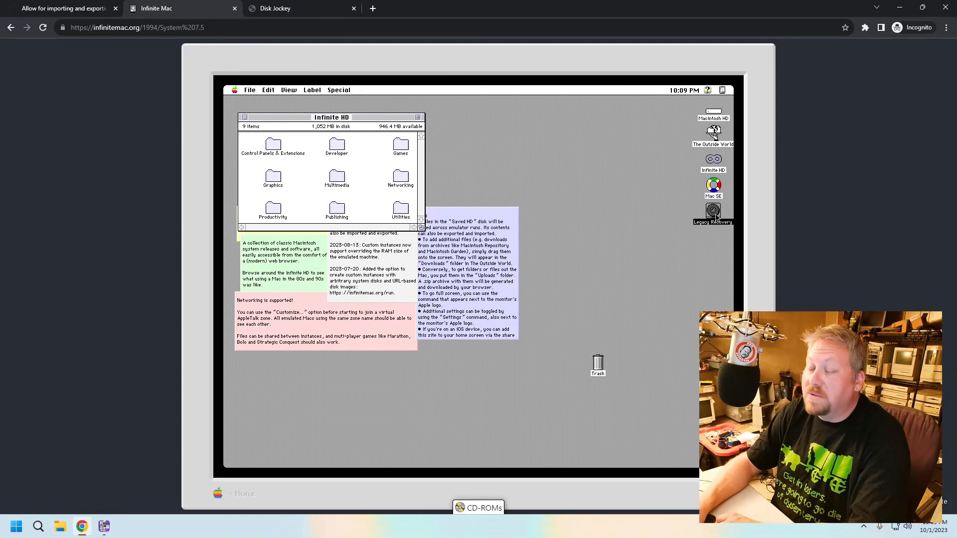
# Step: Open the Legacy Recovery disk, then its Mac OS and System Software by CPU folders
pyautogui.doubleClick(713, 212)
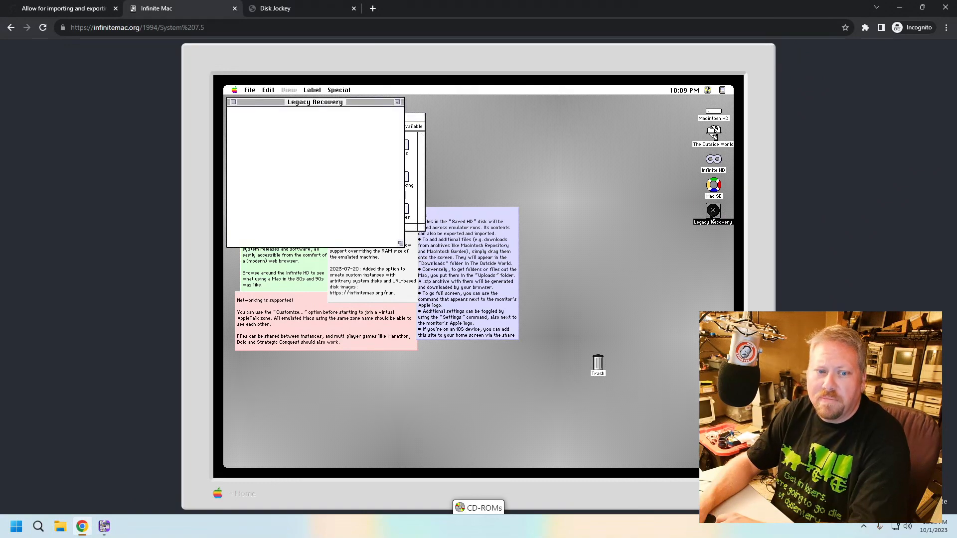
pyautogui.doubleClick(713, 211)
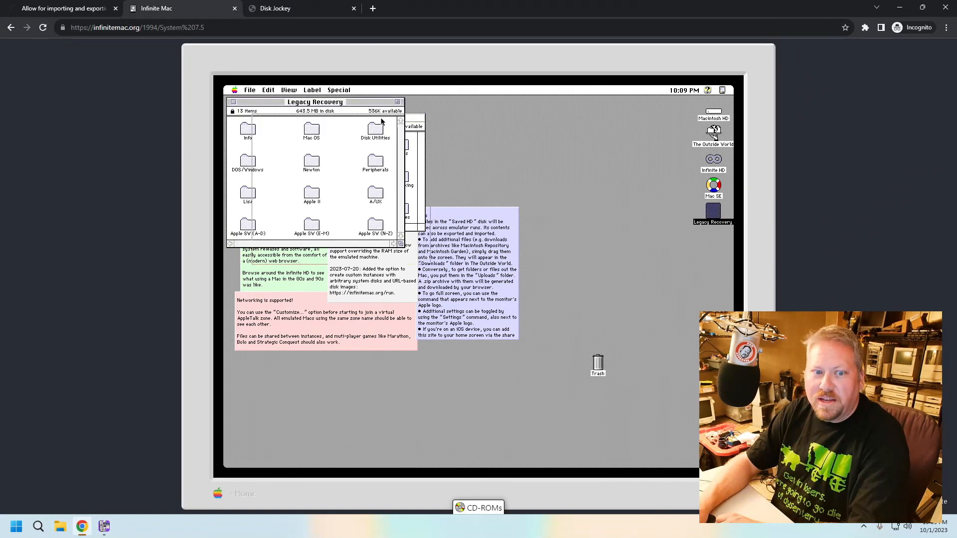
pyautogui.moveTo(316, 101); pyautogui.dragTo(341, 117)
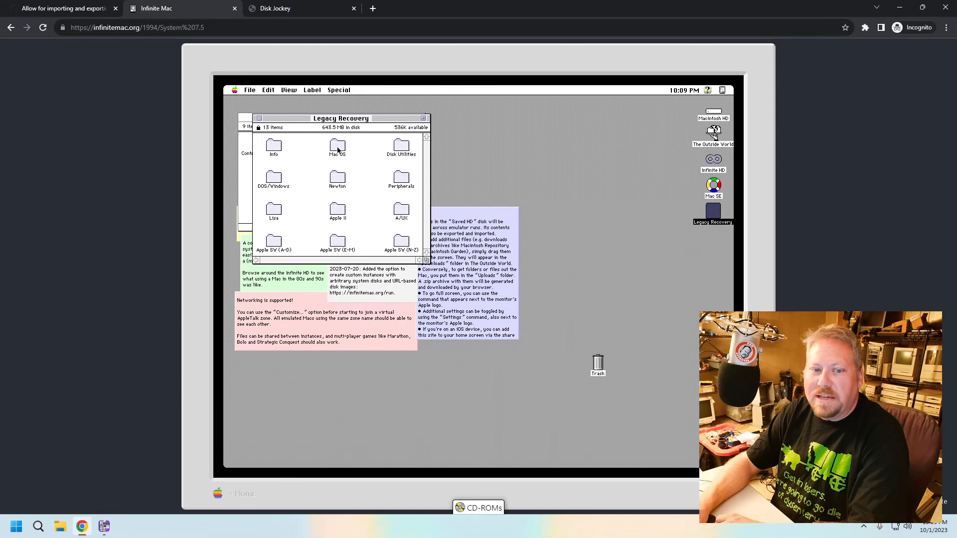
pyautogui.moveTo(395, 197)
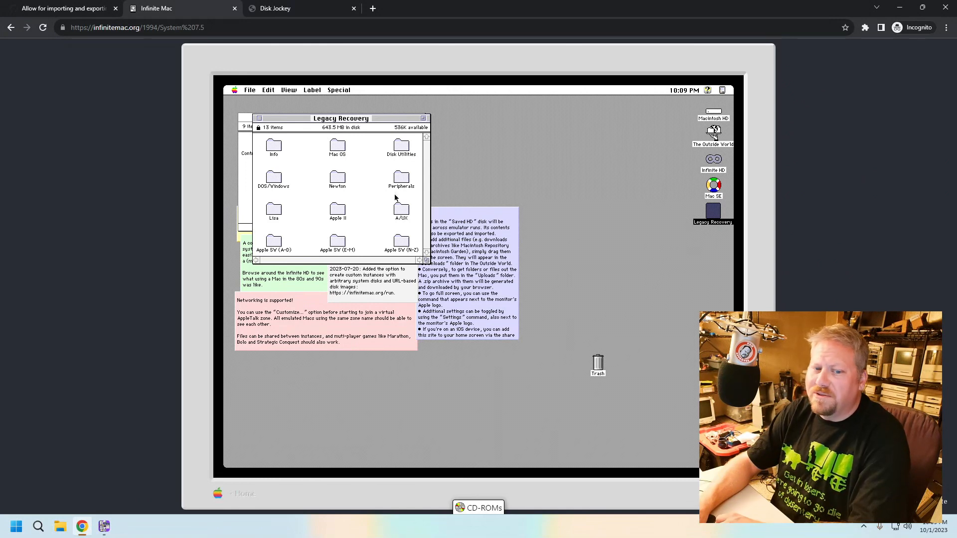
pyautogui.moveTo(288, 251)
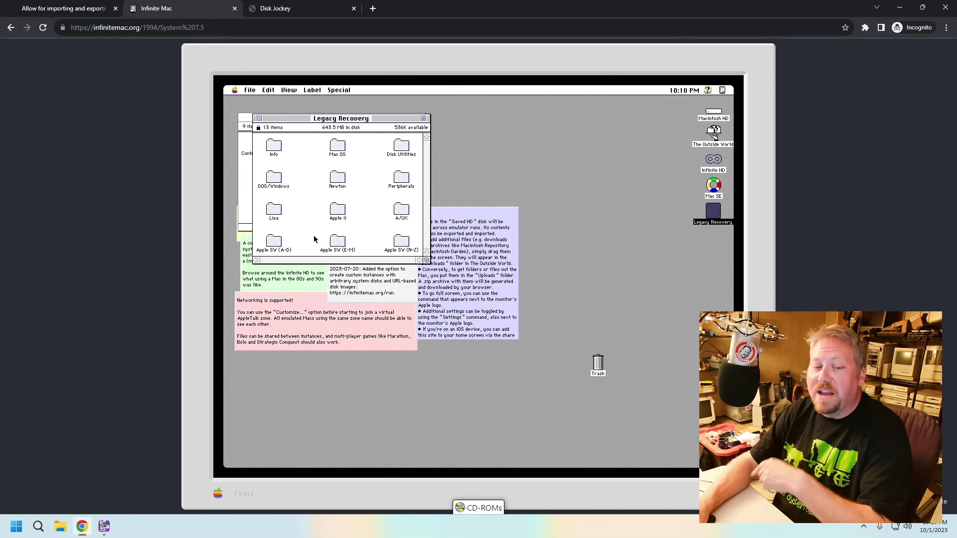
pyautogui.moveTo(337, 147)
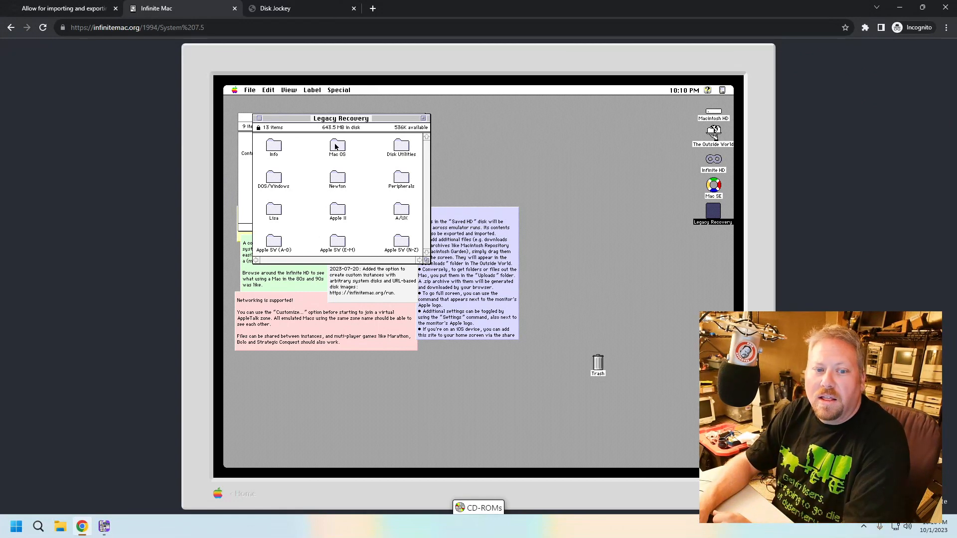
pyautogui.doubleClick(338, 146)
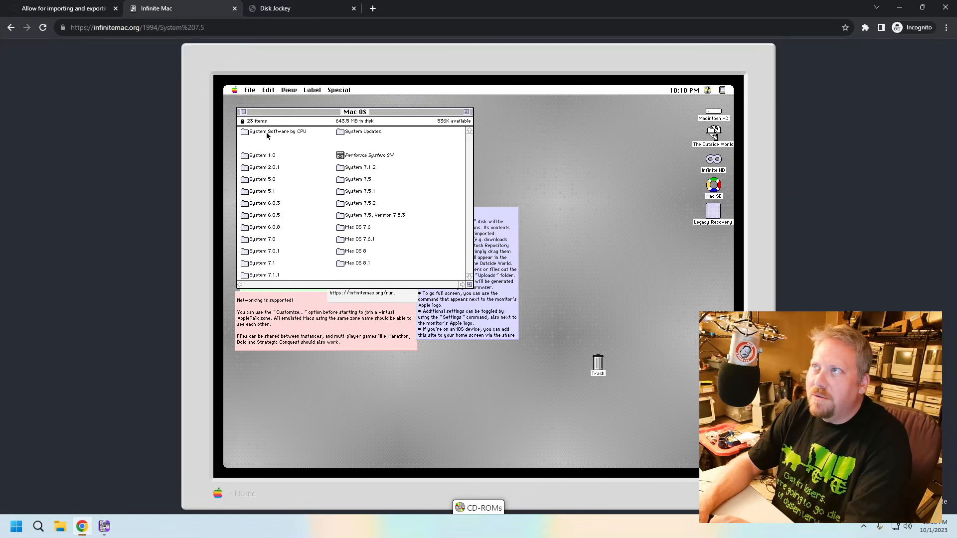
pyautogui.click(268, 136)
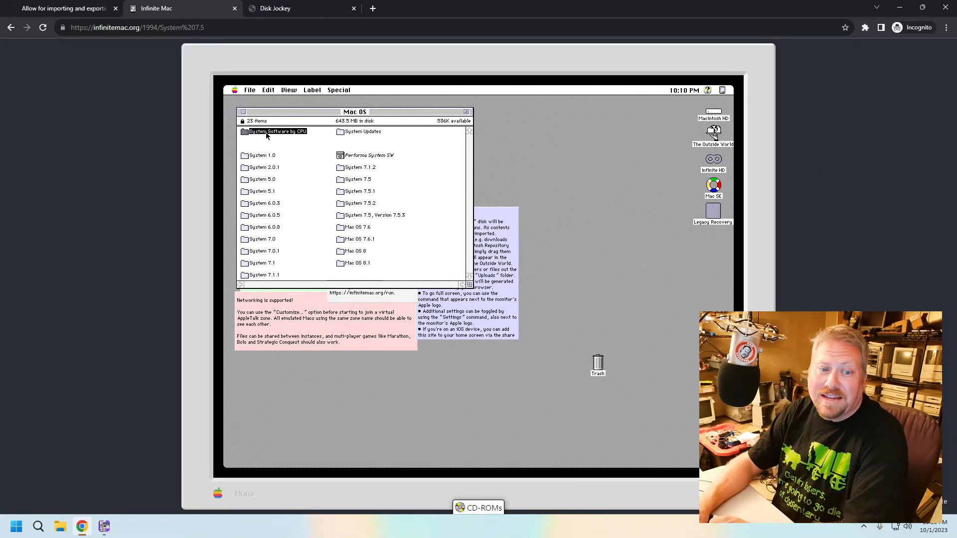
pyautogui.doubleClick(276, 131)
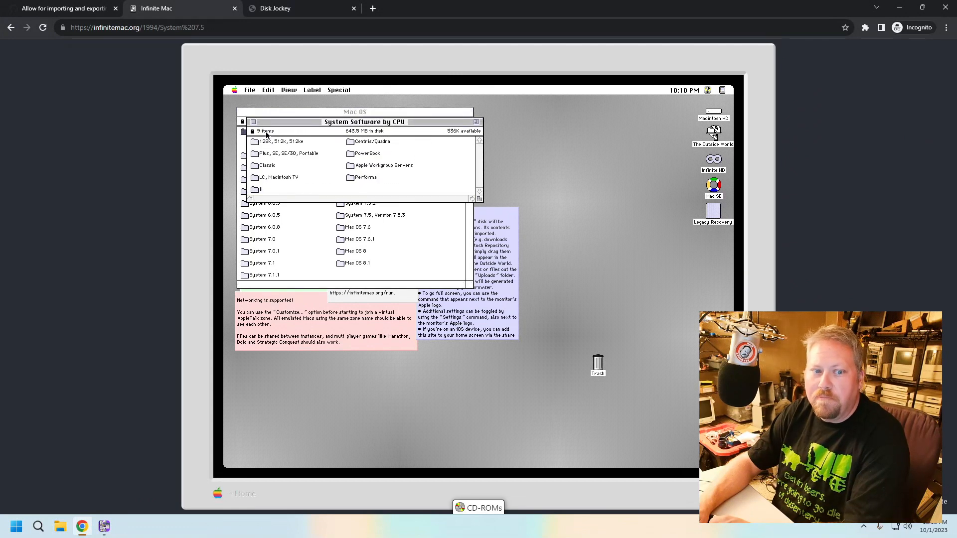
# Step: Open Plus, SE, SE/30, Portable > SE > System 6.0.8 and run Net Install.scr
pyautogui.click(287, 153)
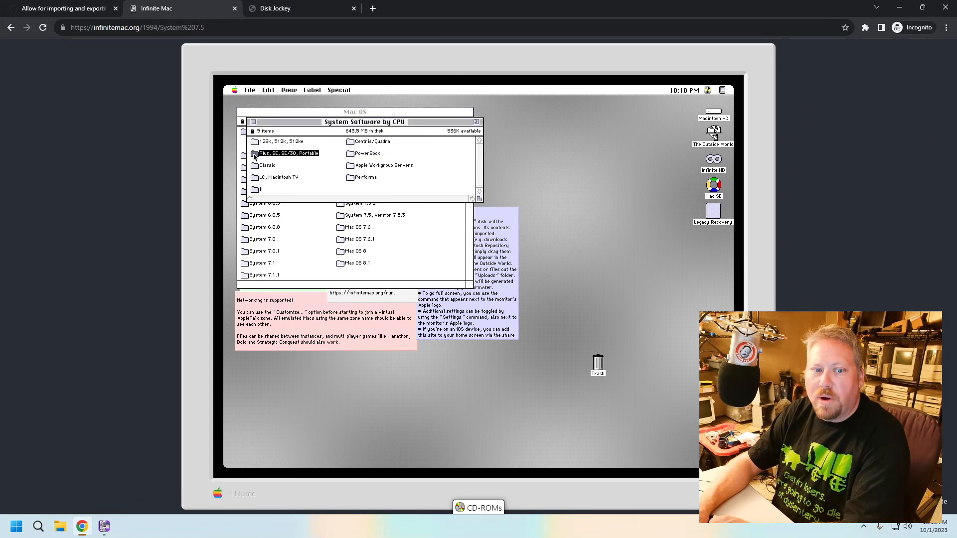
pyautogui.doubleClick(284, 153)
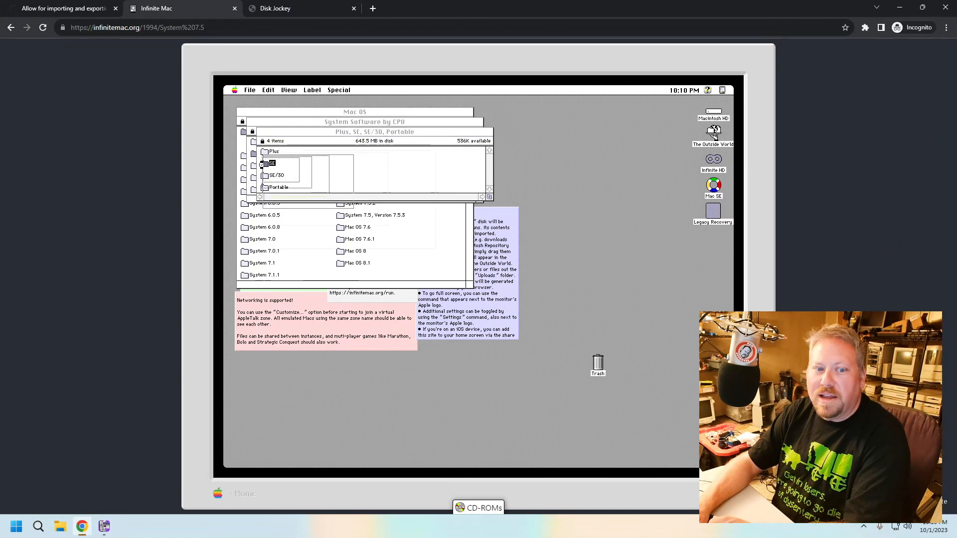
pyautogui.doubleClick(265, 163)
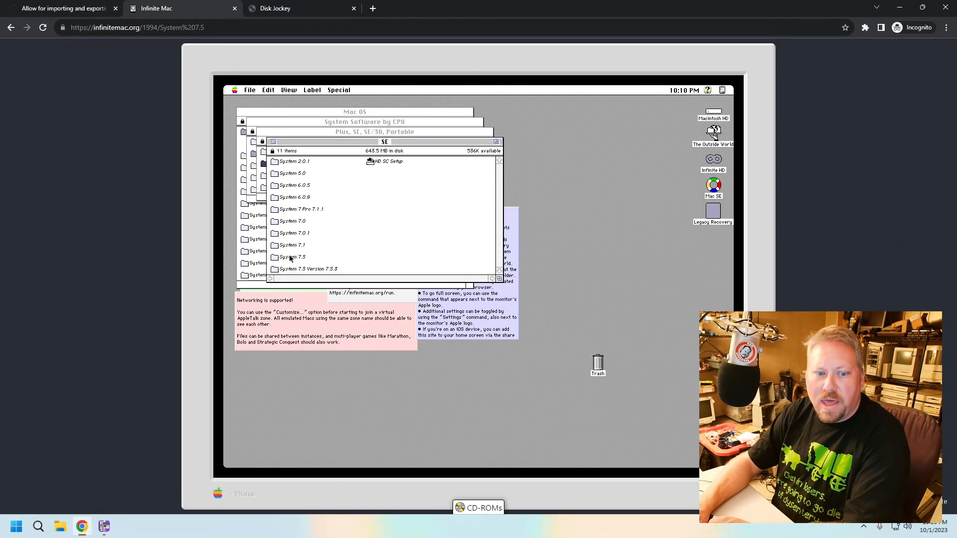
pyautogui.click(294, 197)
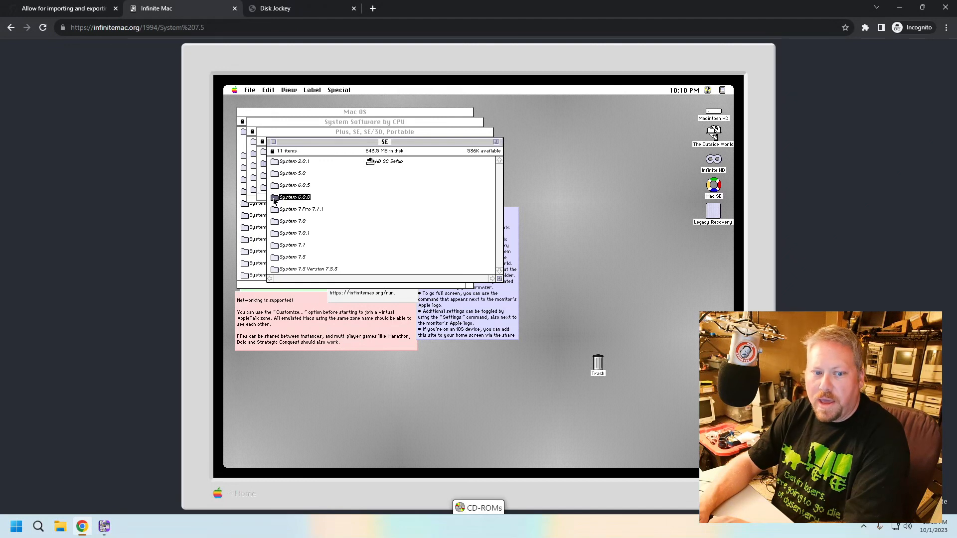
pyautogui.doubleClick(294, 197)
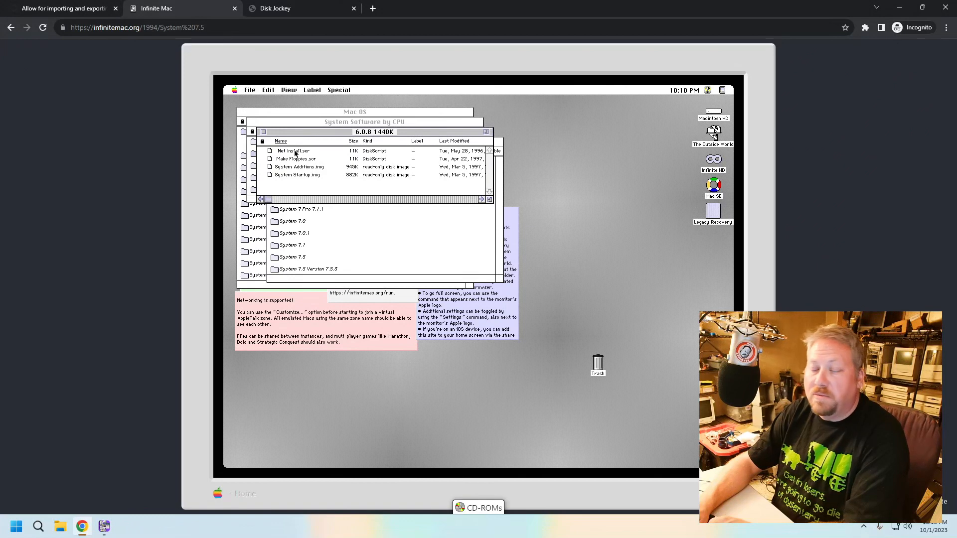
pyautogui.click(293, 151)
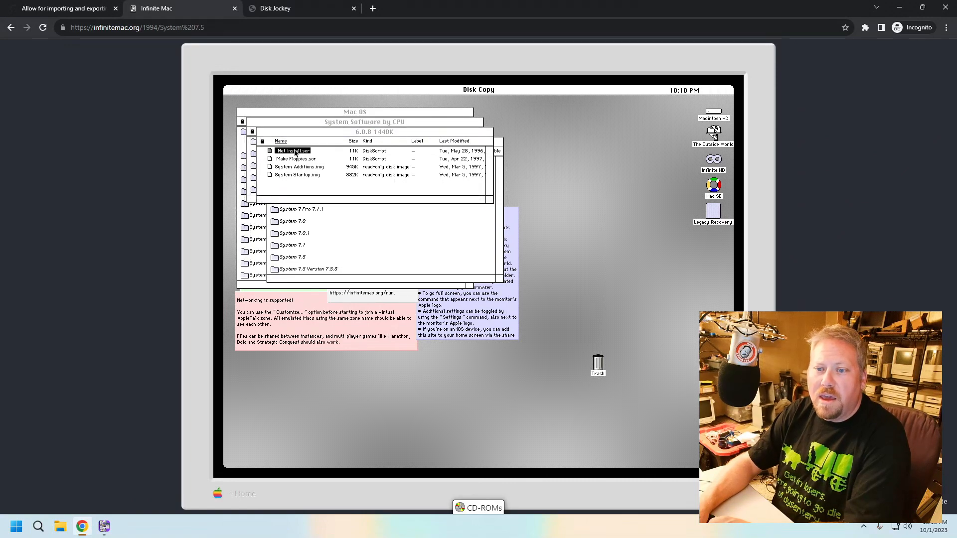
pyautogui.doubleClick(293, 151)
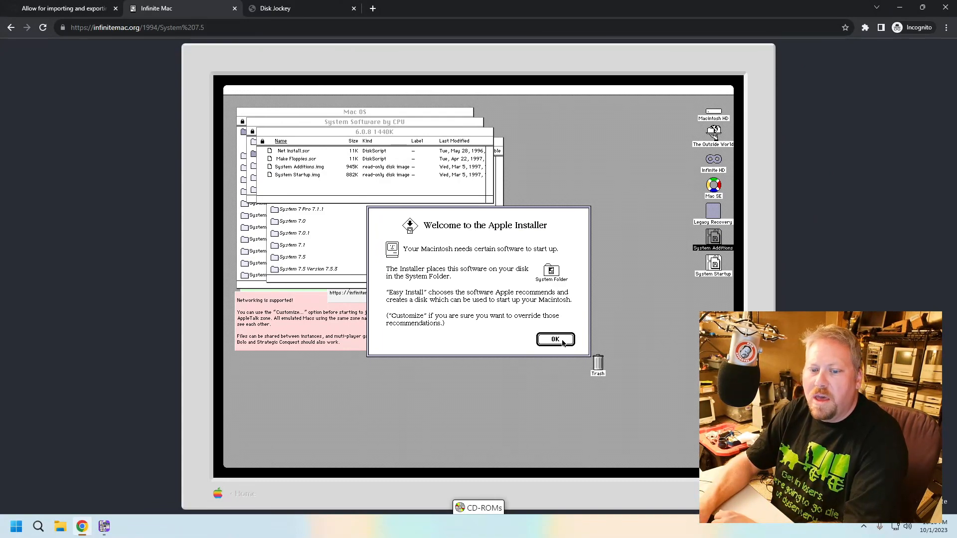
# Step: Pass the installer welcome, switch the target disk to Mac SE, and choose Customize
pyautogui.click(555, 339)
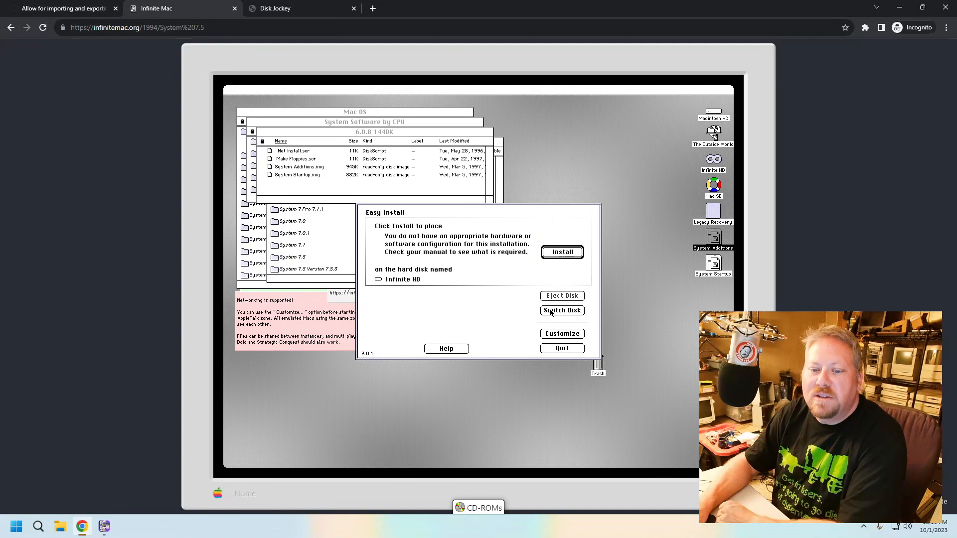
pyautogui.click(562, 311)
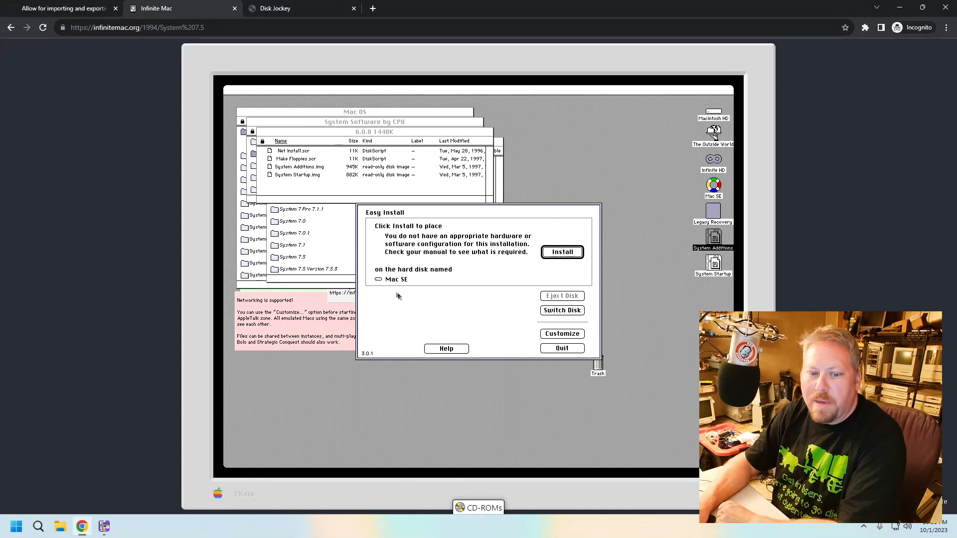
pyautogui.click(562, 333)
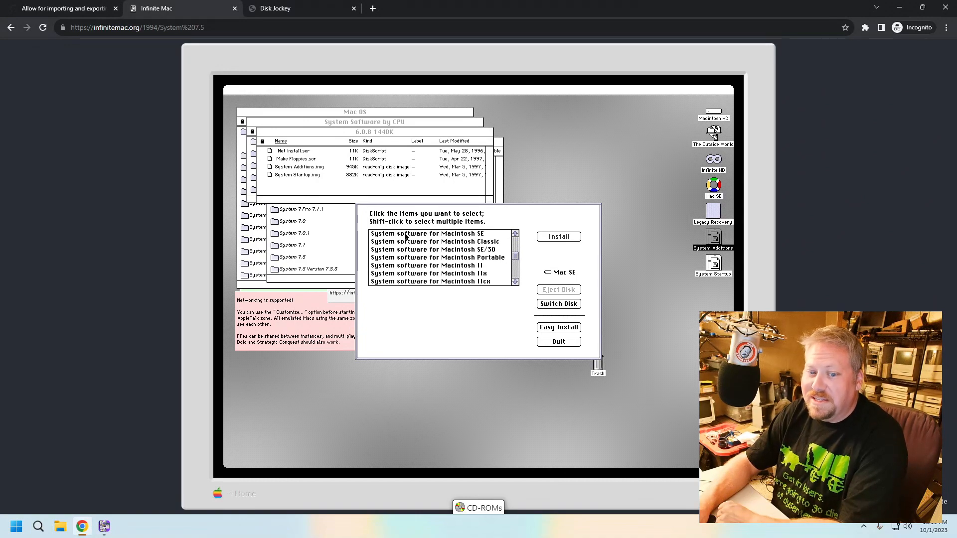
# Step: Install System software for Macintosh SE onto Mac SE, then quit the installer
pyautogui.click(419, 233)
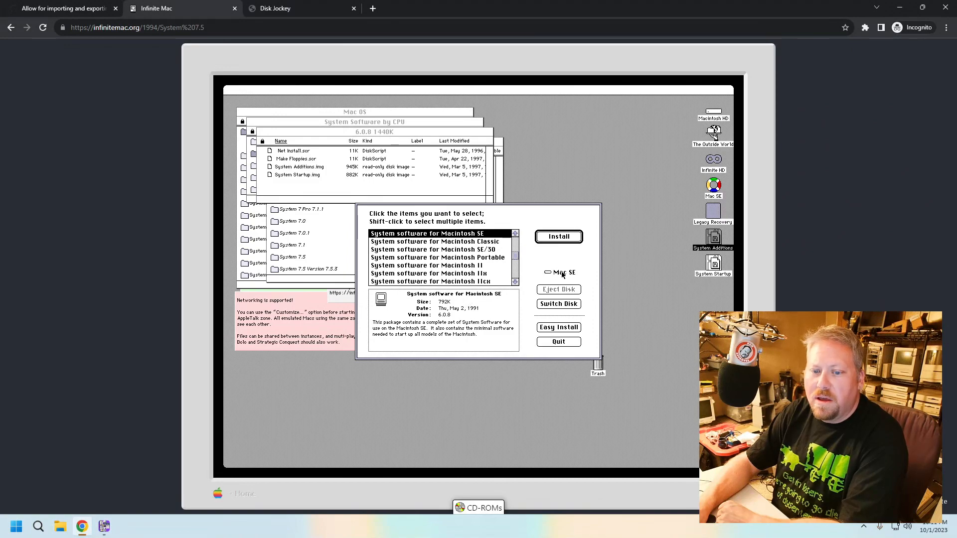
pyautogui.moveTo(568, 280)
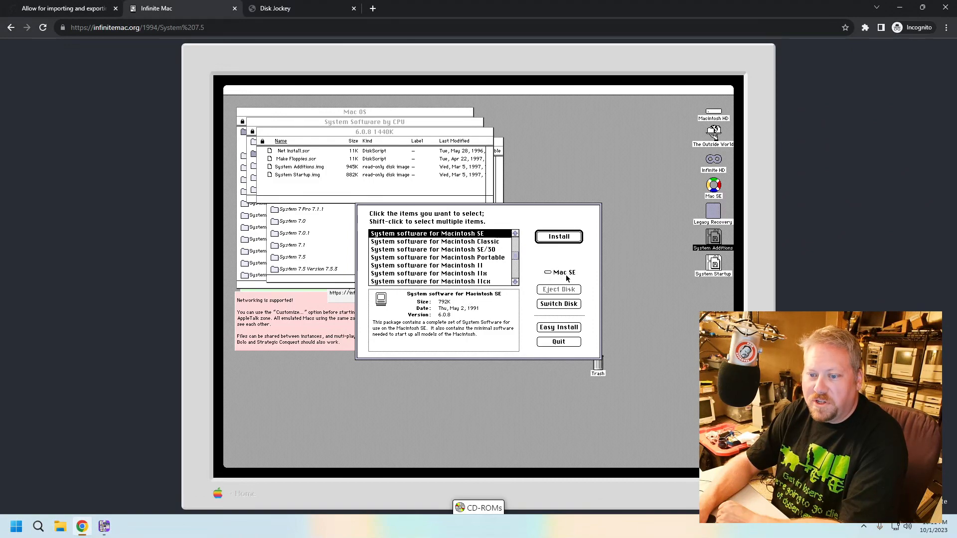
pyautogui.click(559, 237)
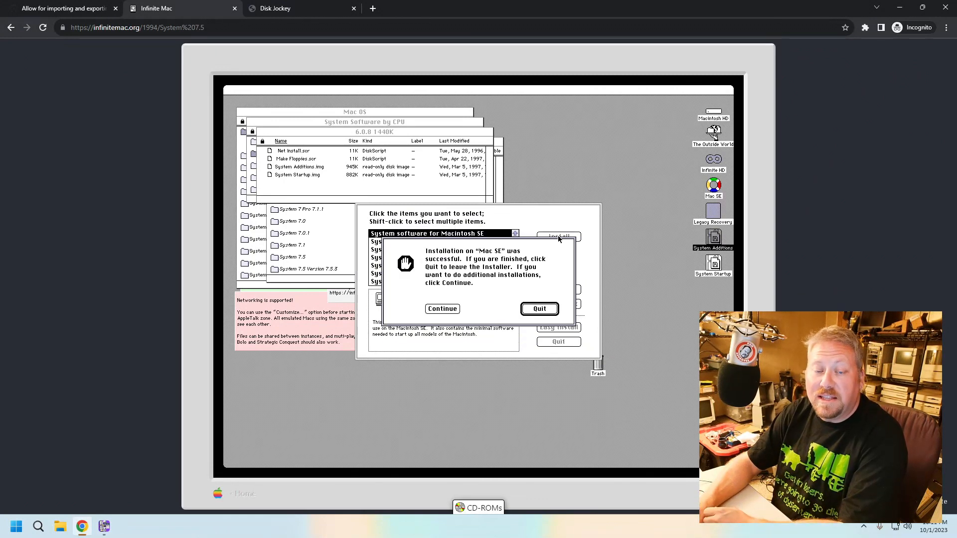
pyautogui.click(539, 308)
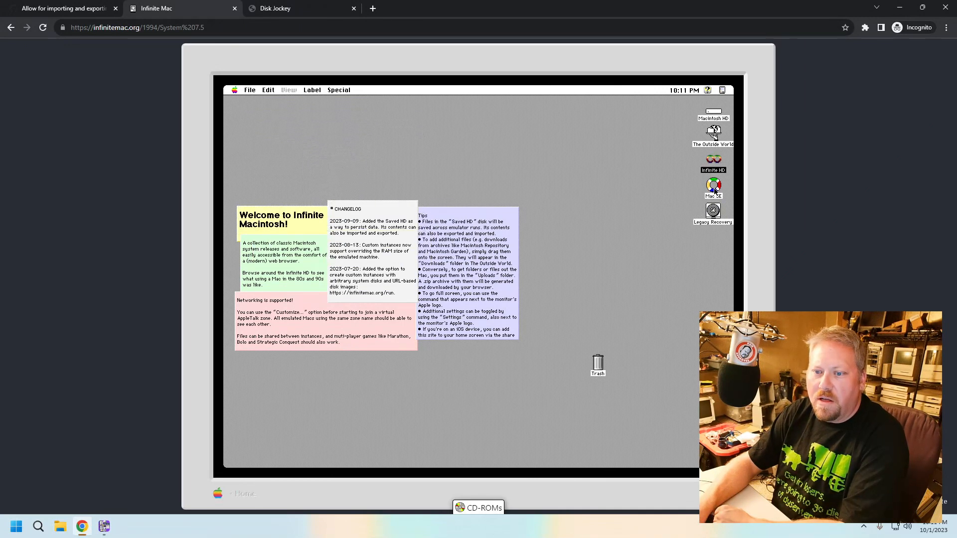
pyautogui.doubleClick(714, 185)
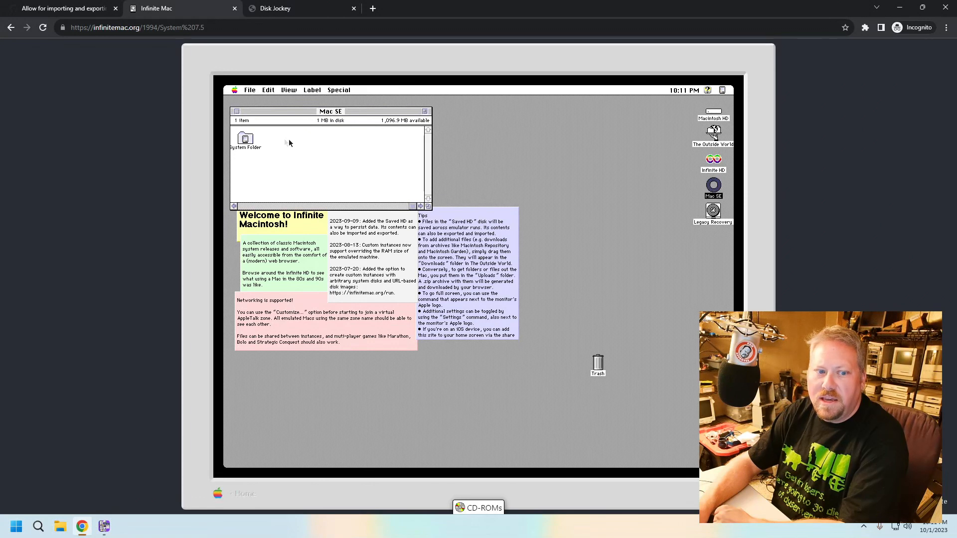
pyautogui.click(246, 139)
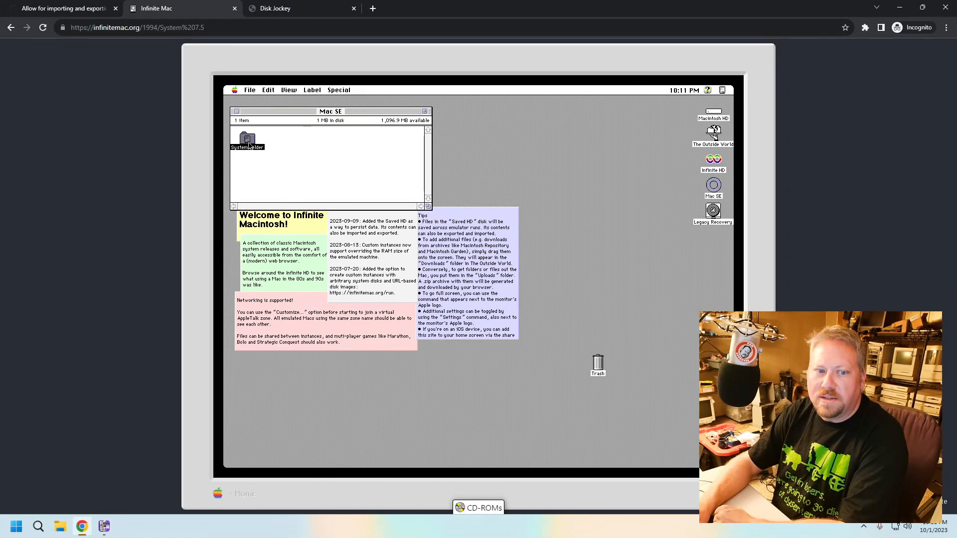
pyautogui.doubleClick(247, 139)
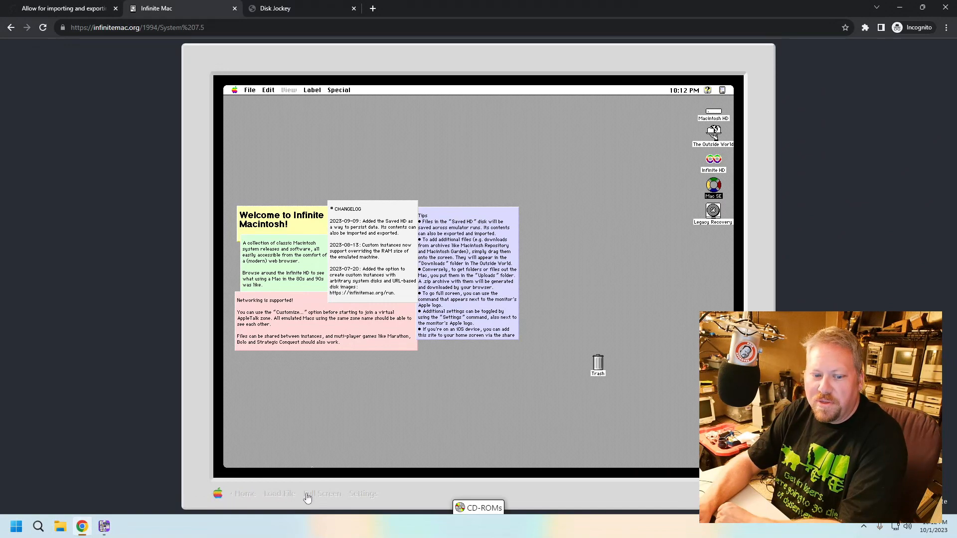
pyautogui.moveTo(365, 500)
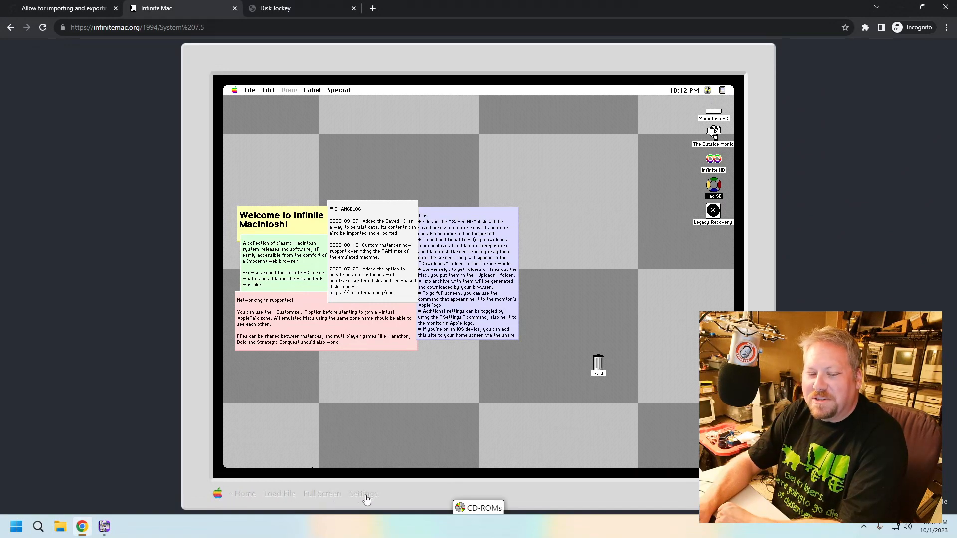
# Step: Export Saved HD as Saved HD.hda using Settings > Save Disk Image
pyautogui.click(363, 493)
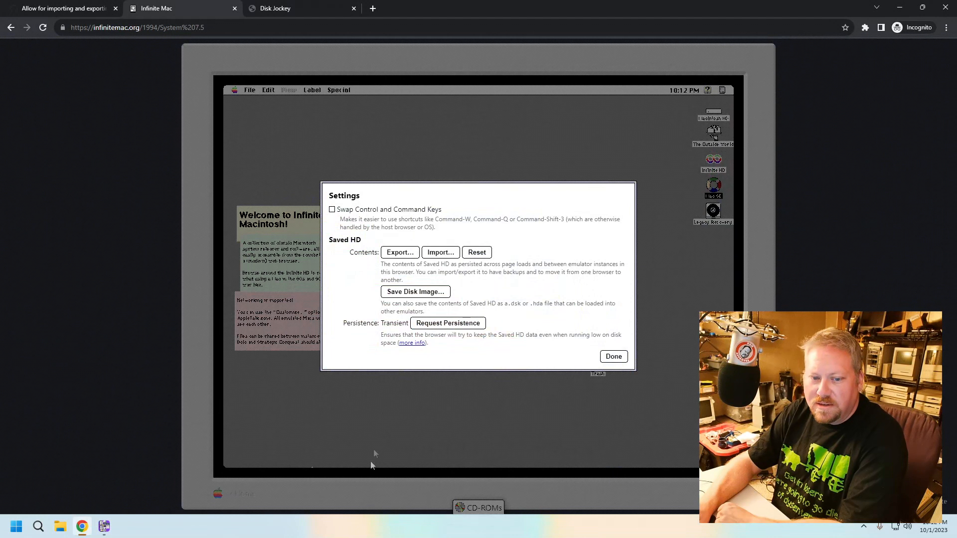
pyautogui.moveTo(403, 303)
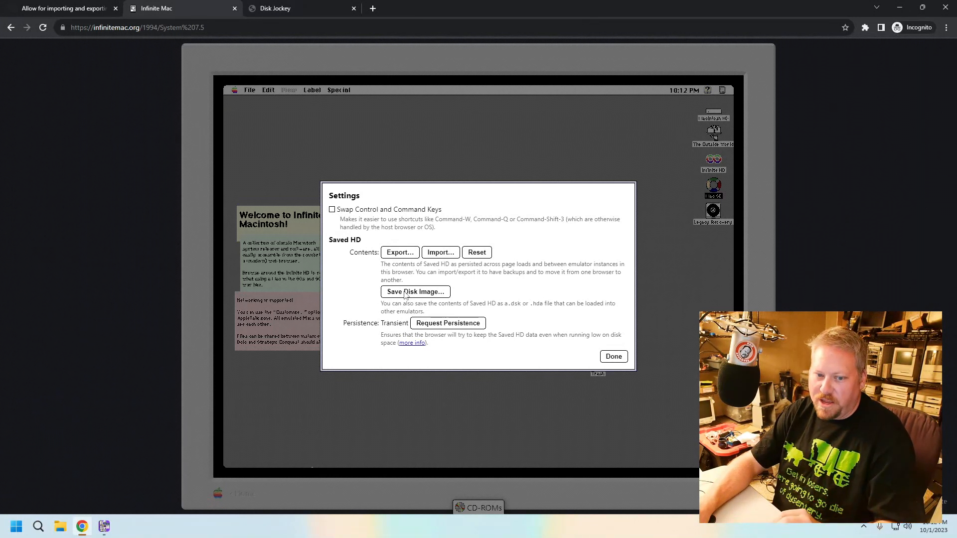
pyautogui.click(415, 292)
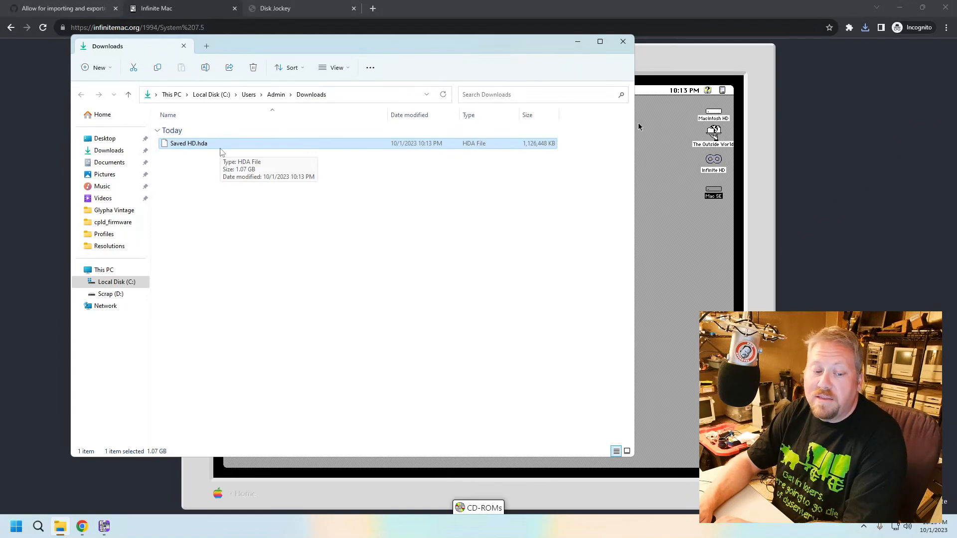
pyautogui.moveTo(229, 196)
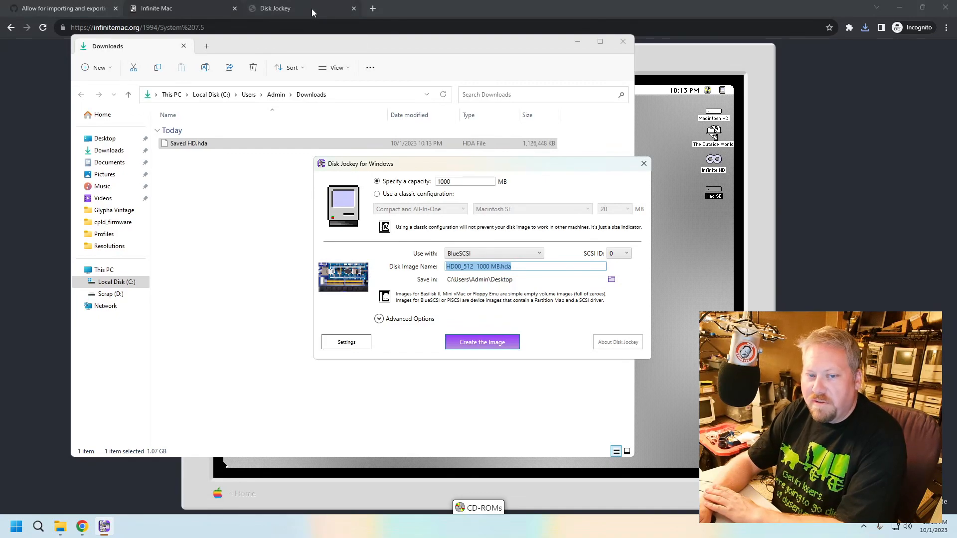
# Step: Switch to the Disk Jockey tab and scroll to the Download section
pyautogui.click(290, 8)
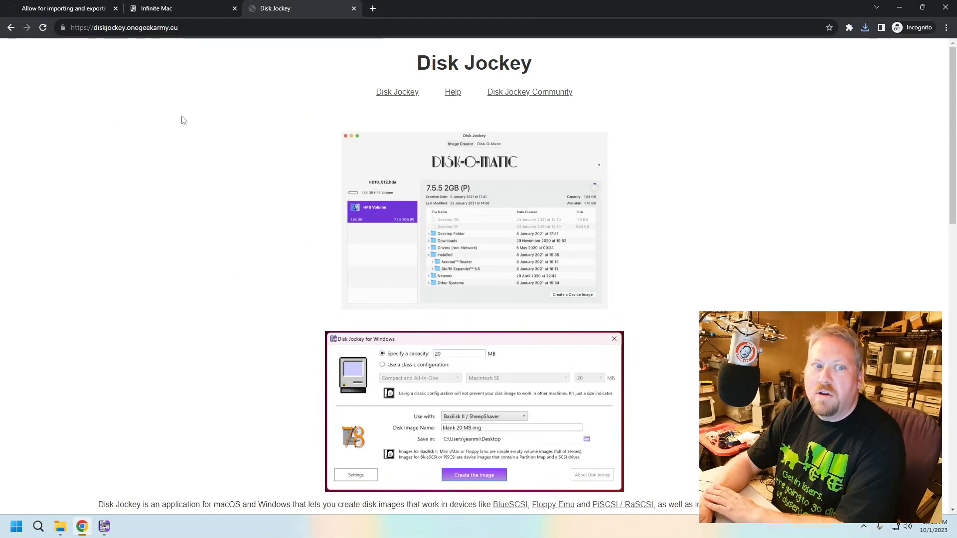
pyautogui.scroll(-3)
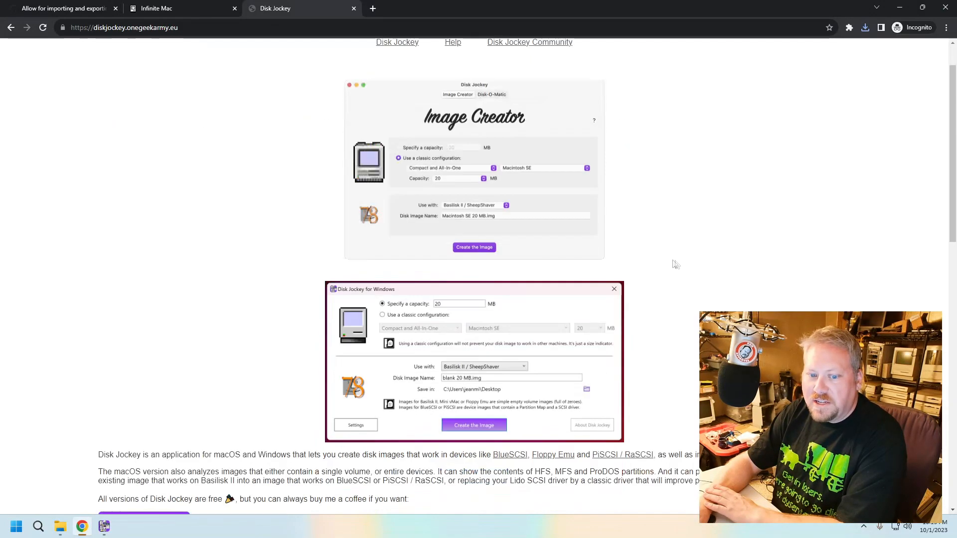
pyautogui.scroll(-3)
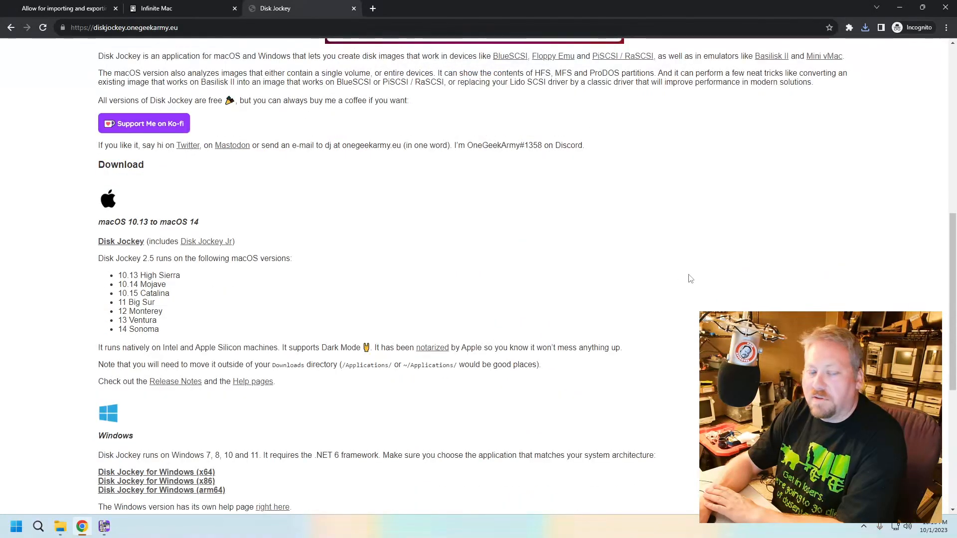
pyautogui.scroll(-3)
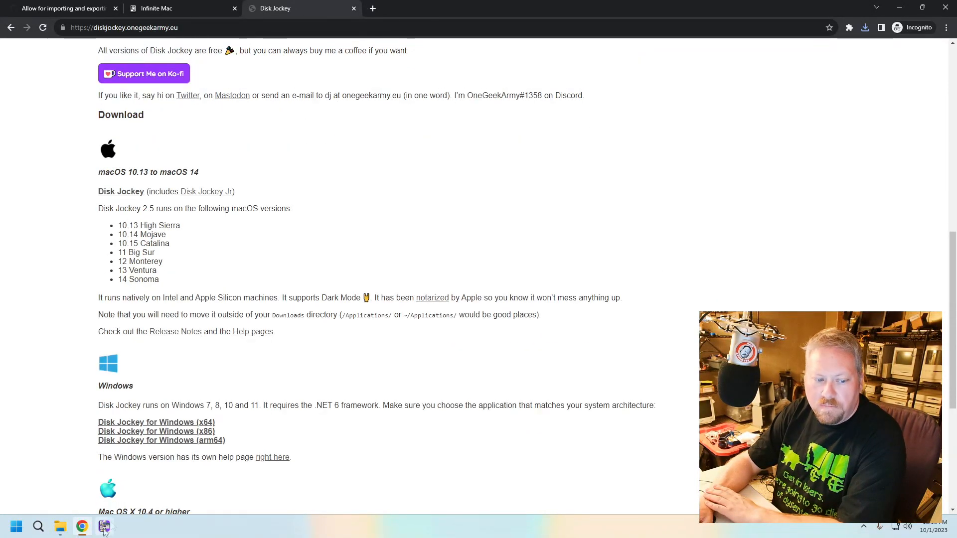
# Step: Bring Disk Jockey forward and replace 1000 MB in the image name with Mac SE
pyautogui.click(104, 526)
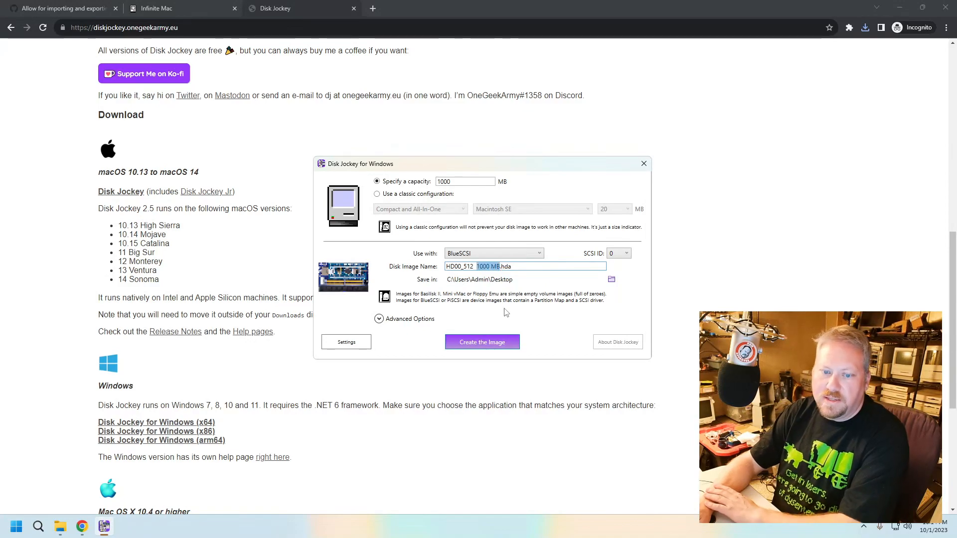
pyautogui.write('Mac SE')
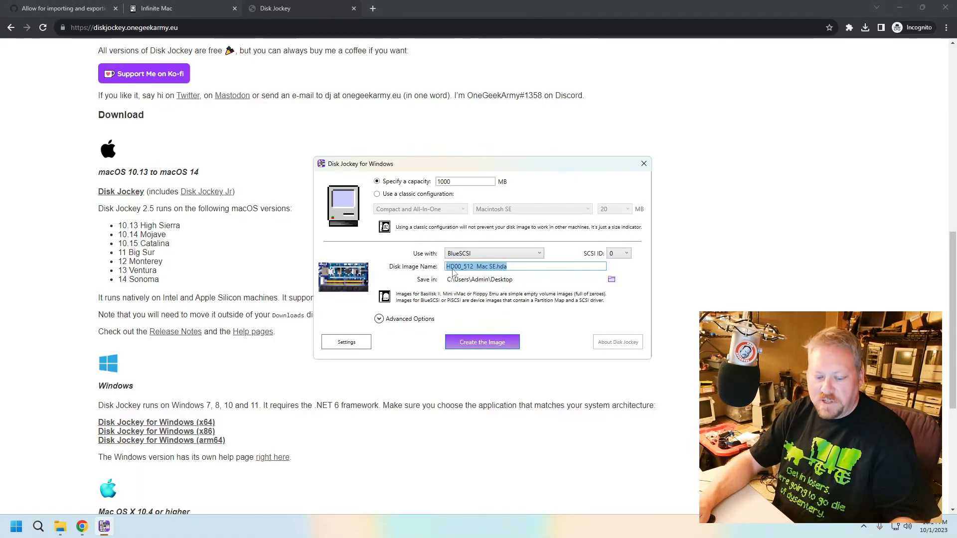
pyautogui.moveTo(78, 526)
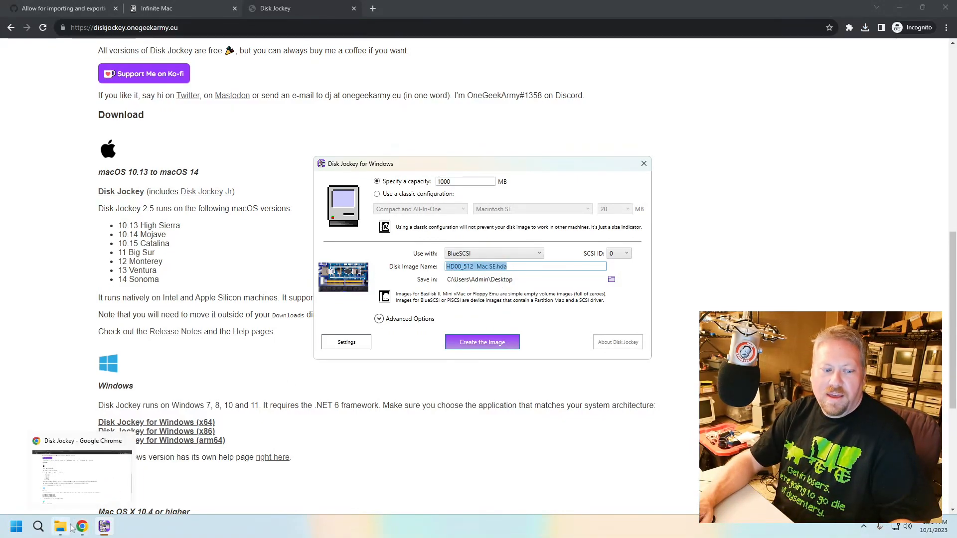